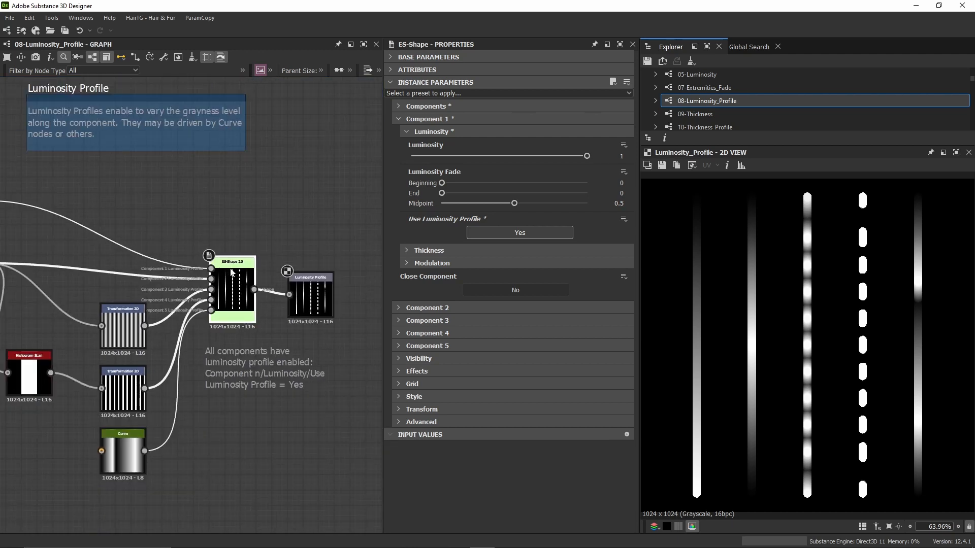
mouse_move(219, 286)
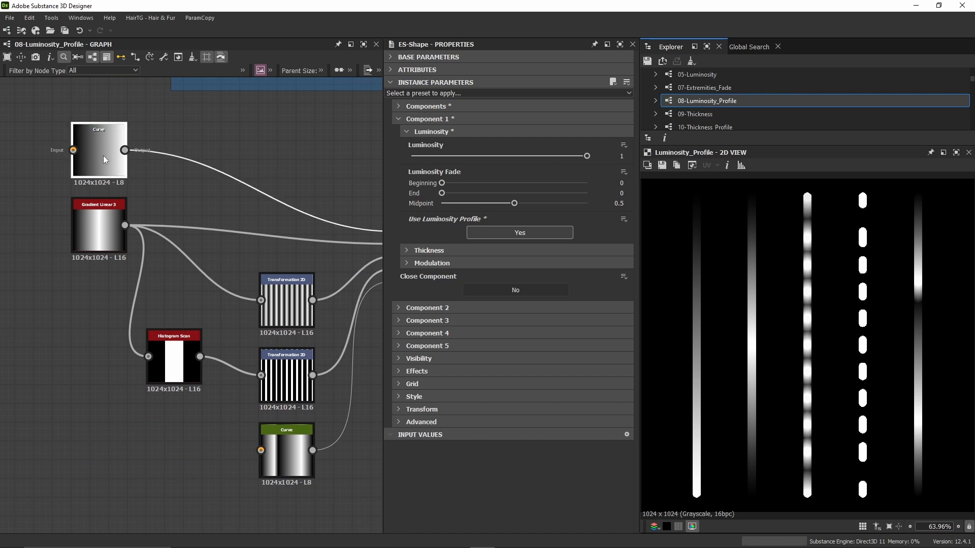
Step: Reshape the top Curve node into a wavy multi-point curve with added lower and upper bends
left_click(99, 155)
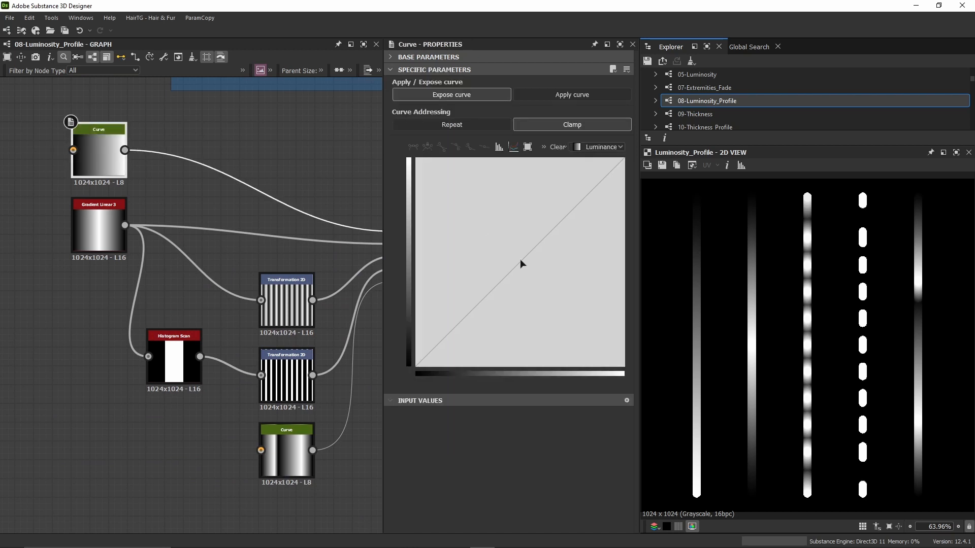
left_click_drag(516, 264, 516, 206)
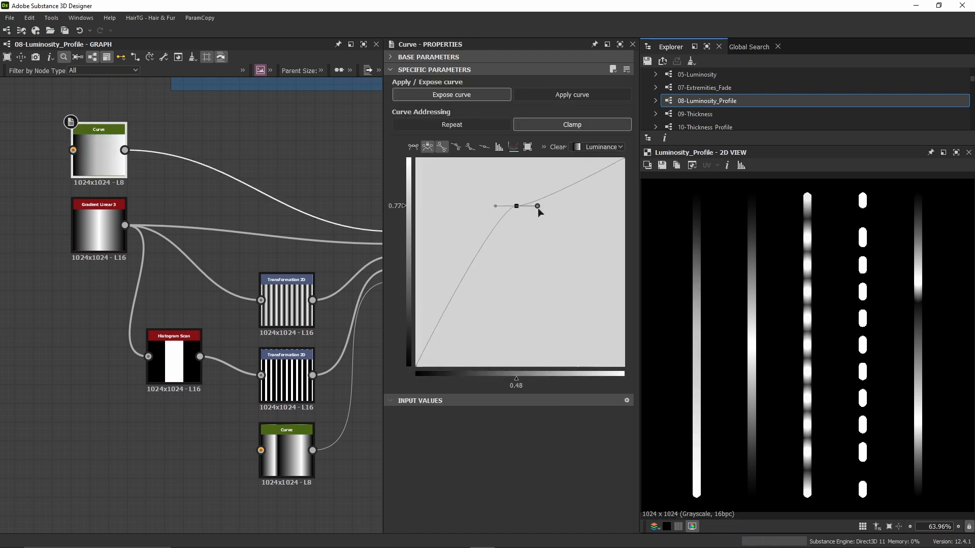
left_click_drag(538, 206, 530, 225)
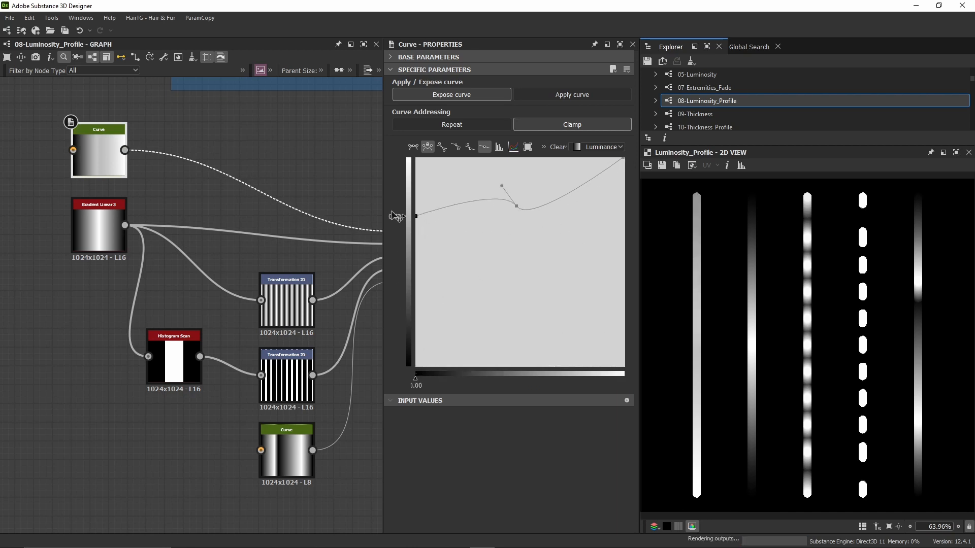
left_click_drag(414, 216, 414, 309)
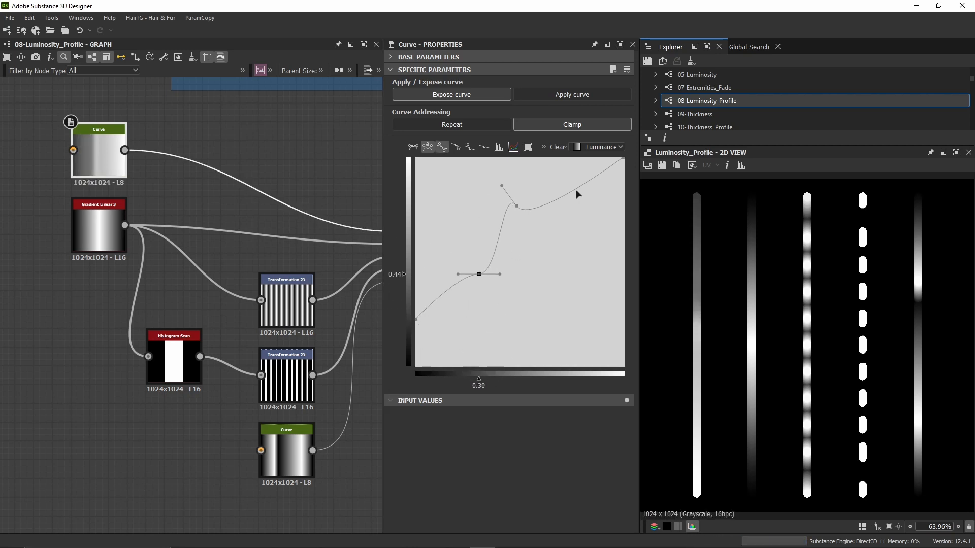
left_click_drag(479, 273, 569, 247)
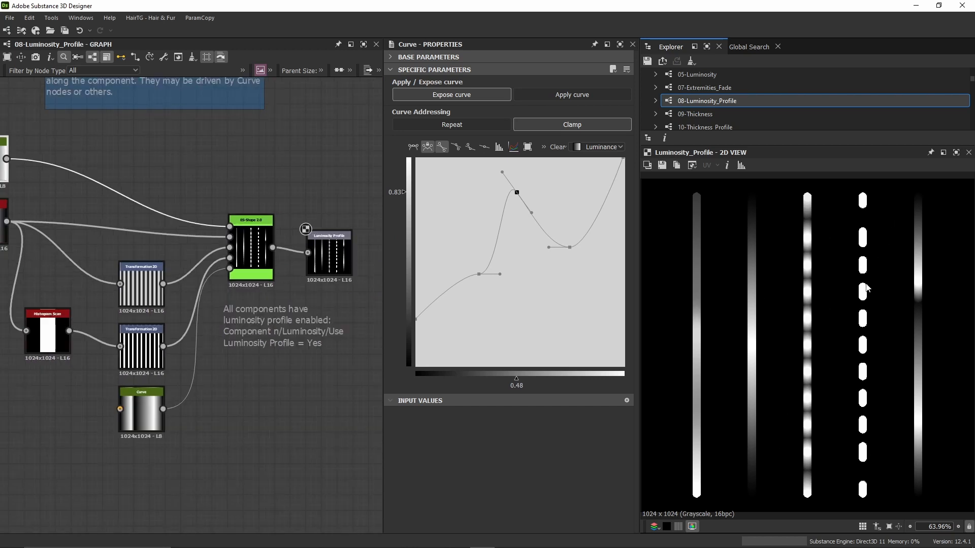
mouse_move(864, 262)
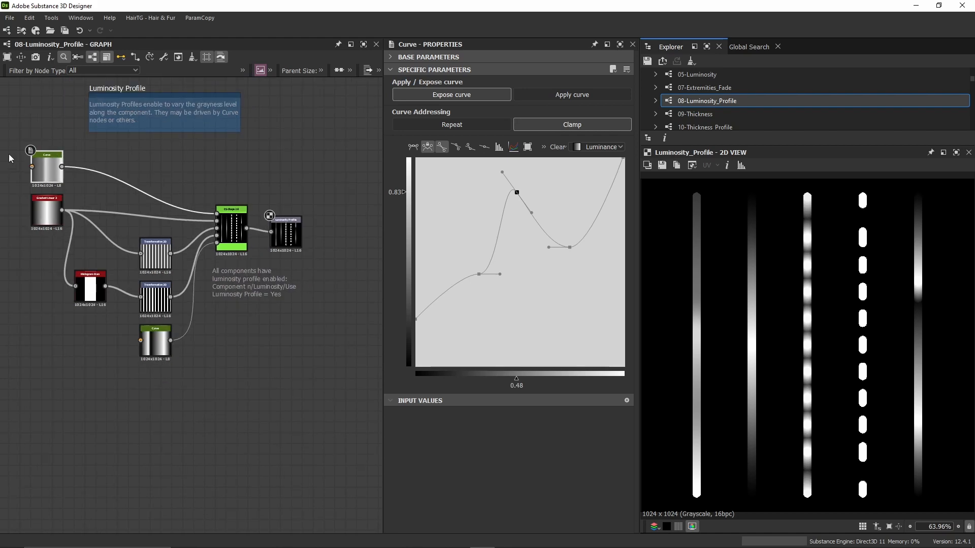
mouse_move(225, 157)
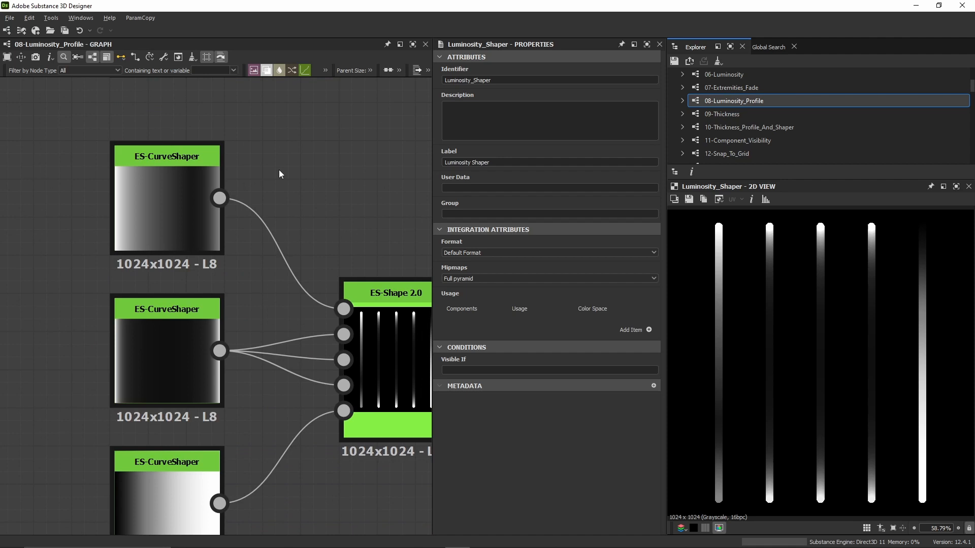
Step: Connect a Cross Section node to the top ES-CurveShaper's output to preview its profile
left_click(166, 199)
type("cros")
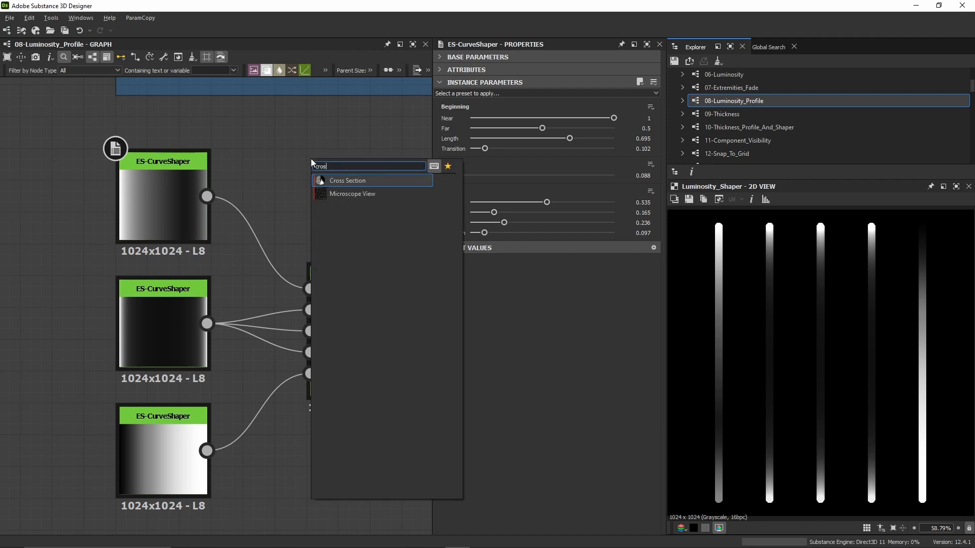
left_click(347, 181)
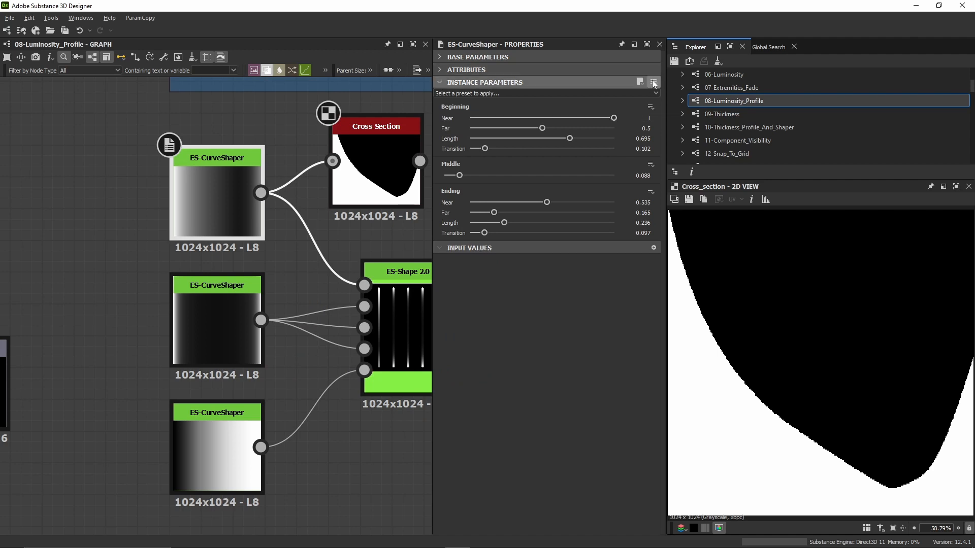
Step: Reset all the top ES-CurveShaper's instance parameters to defaults, confirming the dialog
left_click(654, 82)
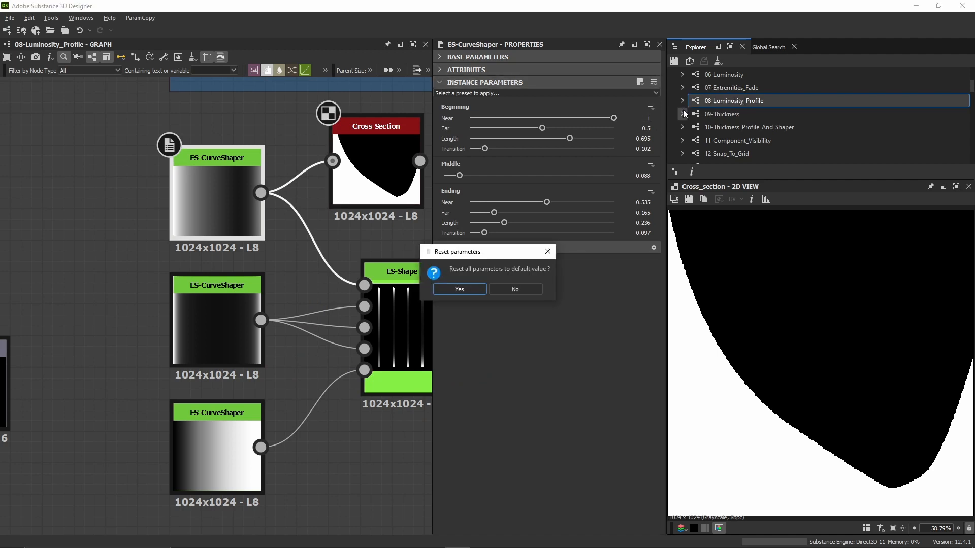
left_click(459, 288)
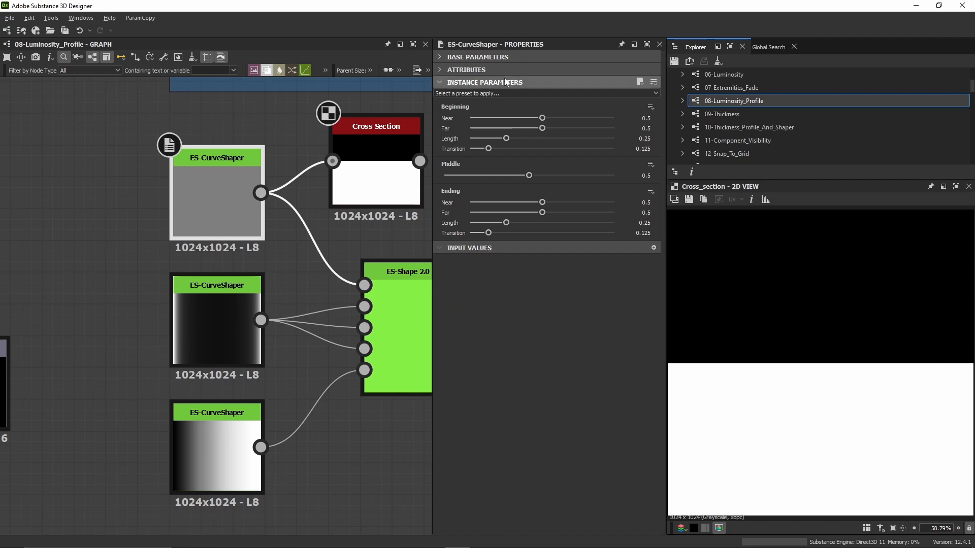
mouse_move(459, 108)
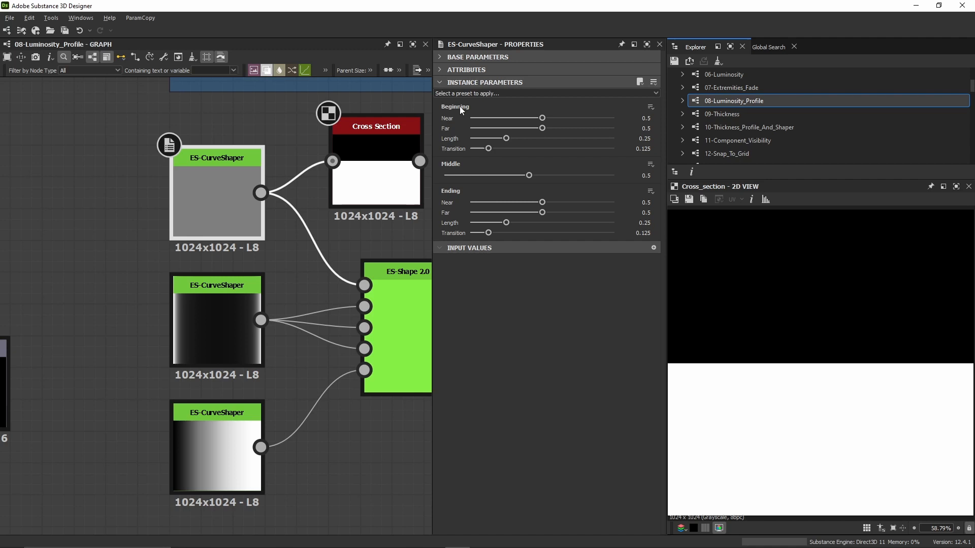
mouse_move(682, 302)
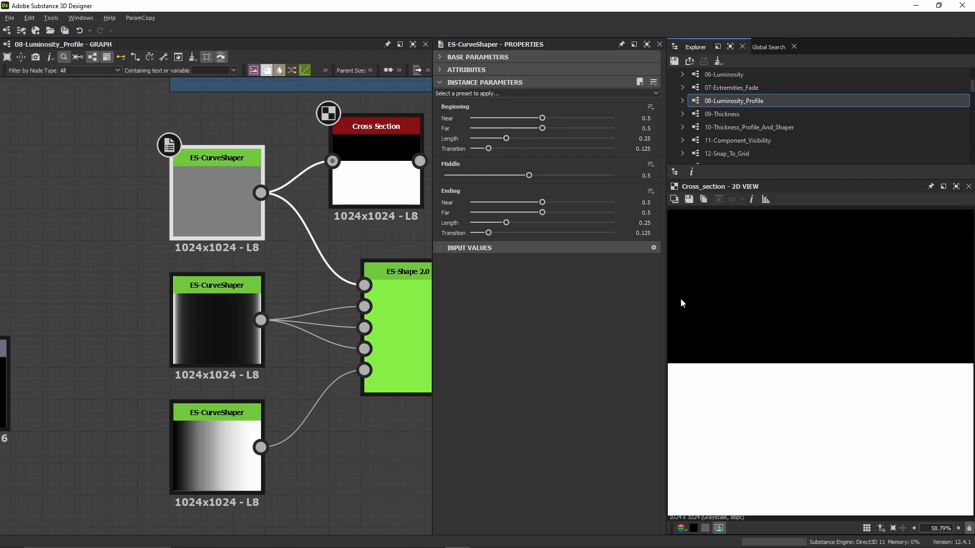
mouse_move(463, 201)
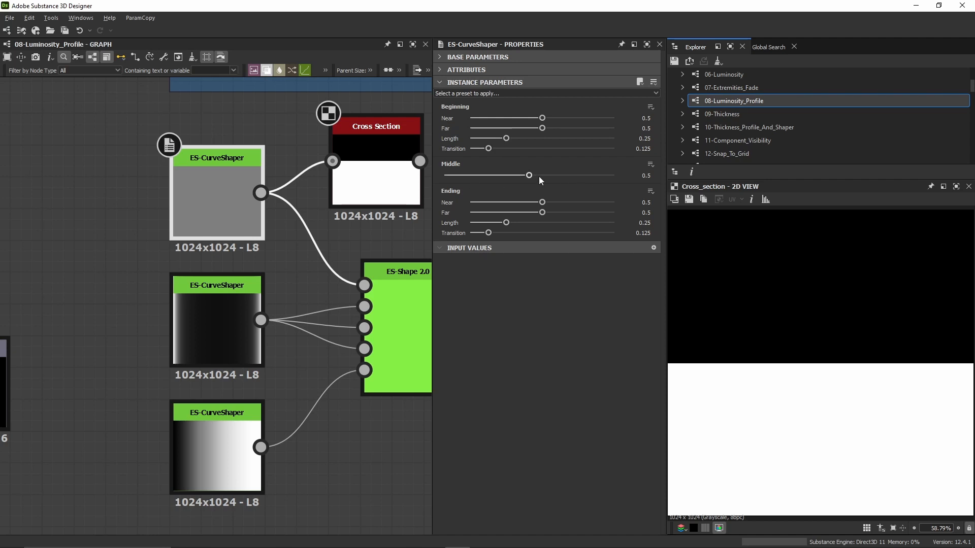
mouse_move(463, 167)
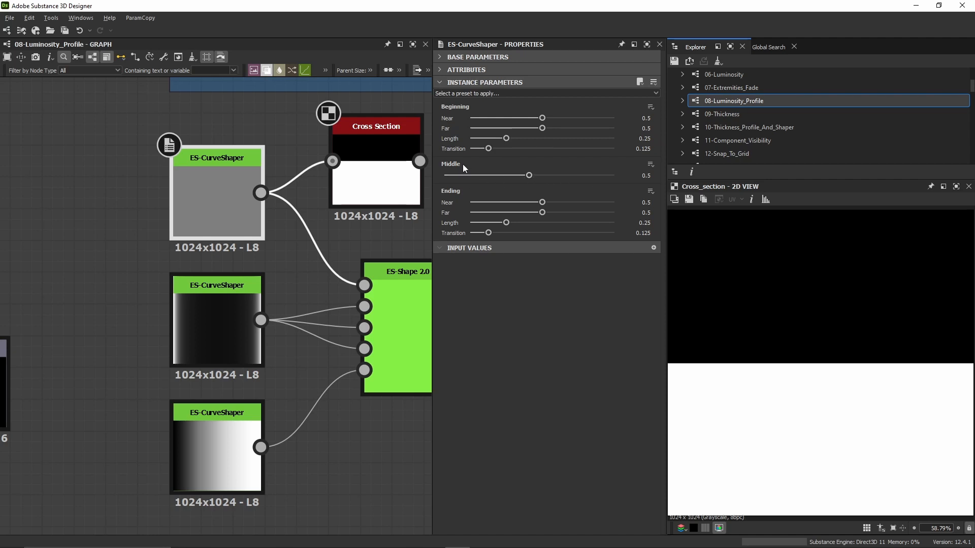
mouse_move(451, 167)
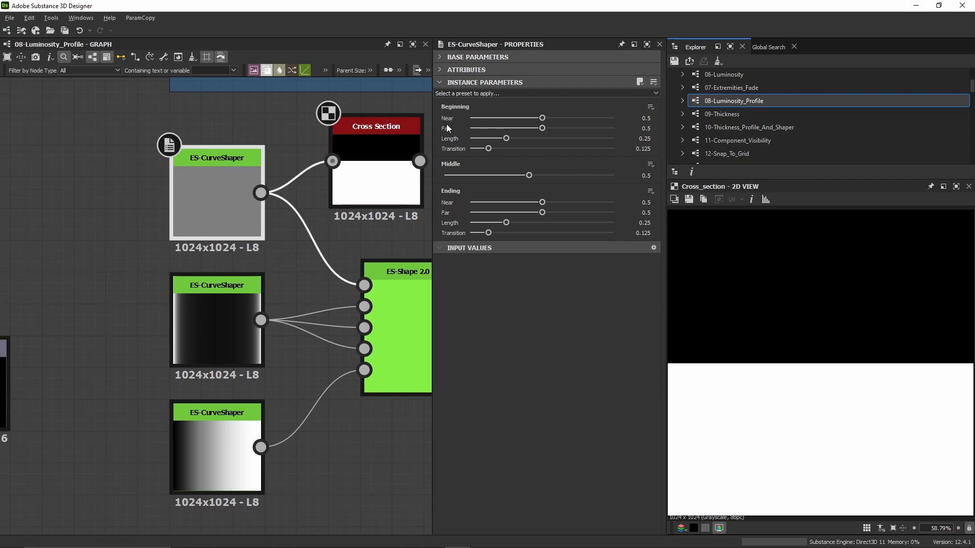
mouse_move(591, 137)
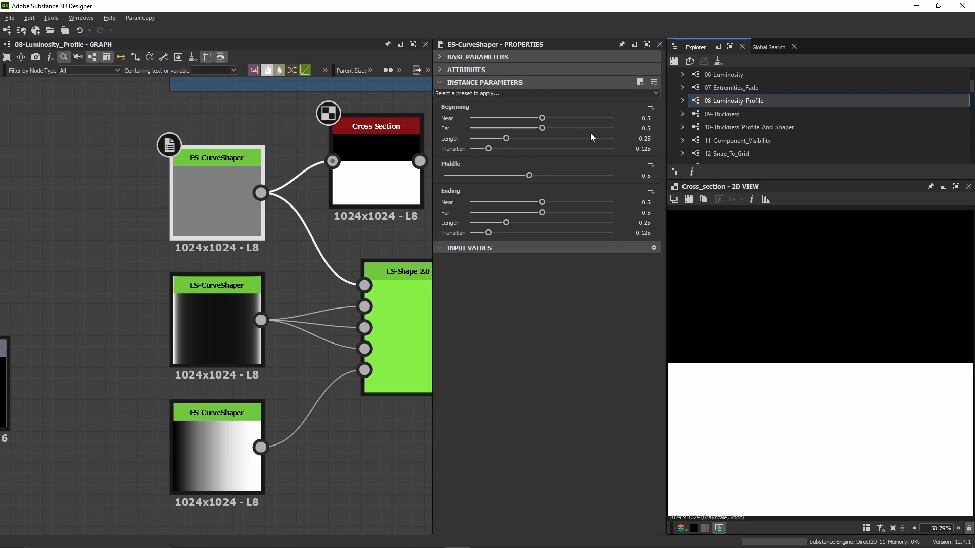
Step: Set the Beginning Near value to about 0.82 and the Far value to about 0.28
left_click_drag(543, 118, 559, 118)
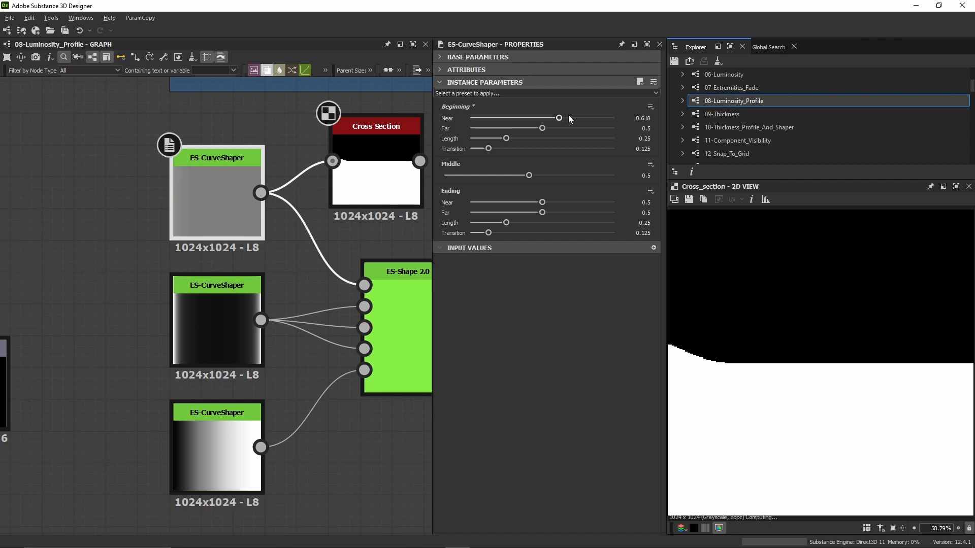
left_click_drag(559, 118, 594, 118)
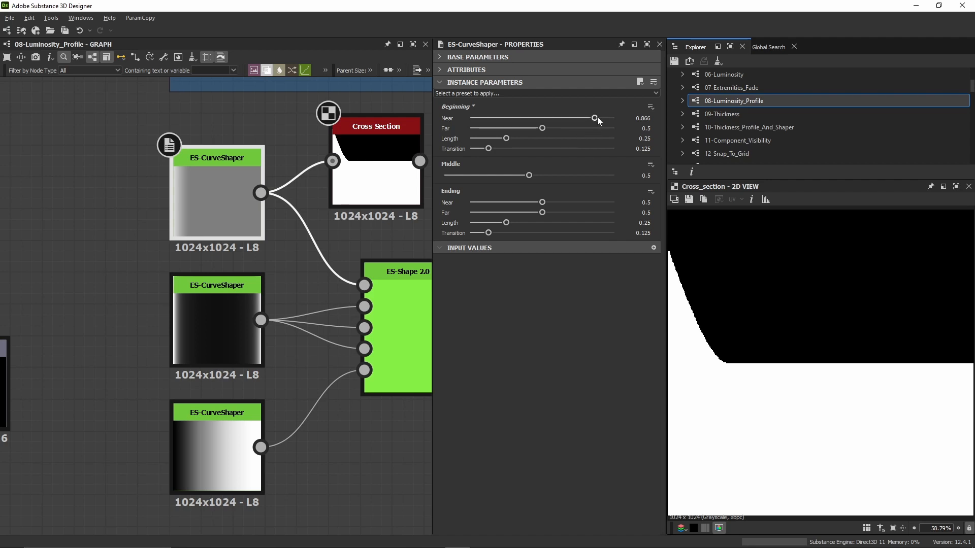
left_click_drag(594, 118, 477, 118)
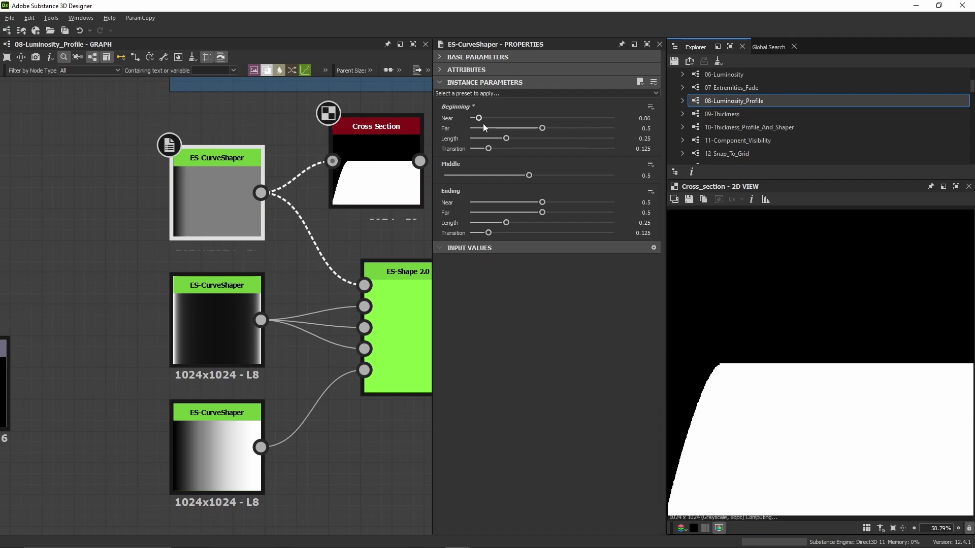
left_click_drag(477, 118, 588, 118)
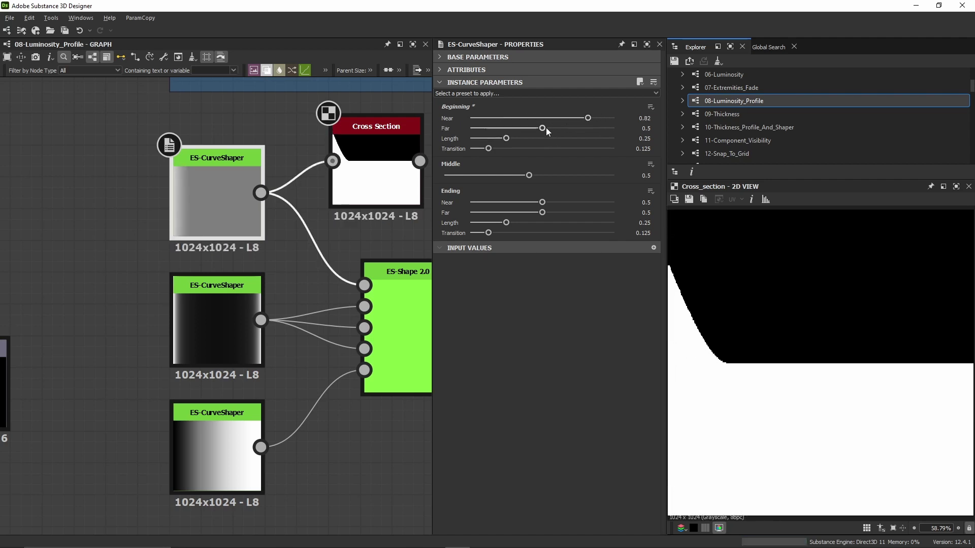
left_click_drag(542, 128, 547, 127)
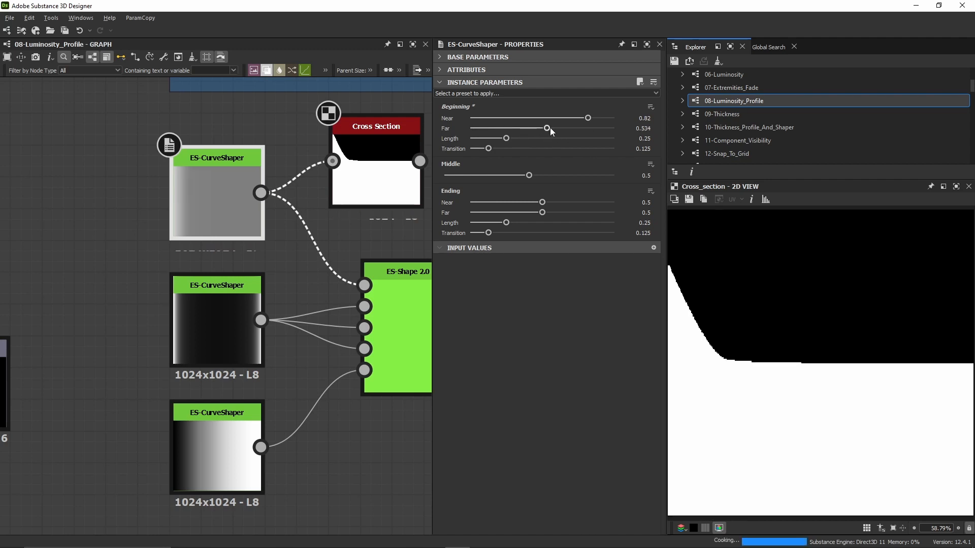
left_click_drag(548, 128, 506, 128)
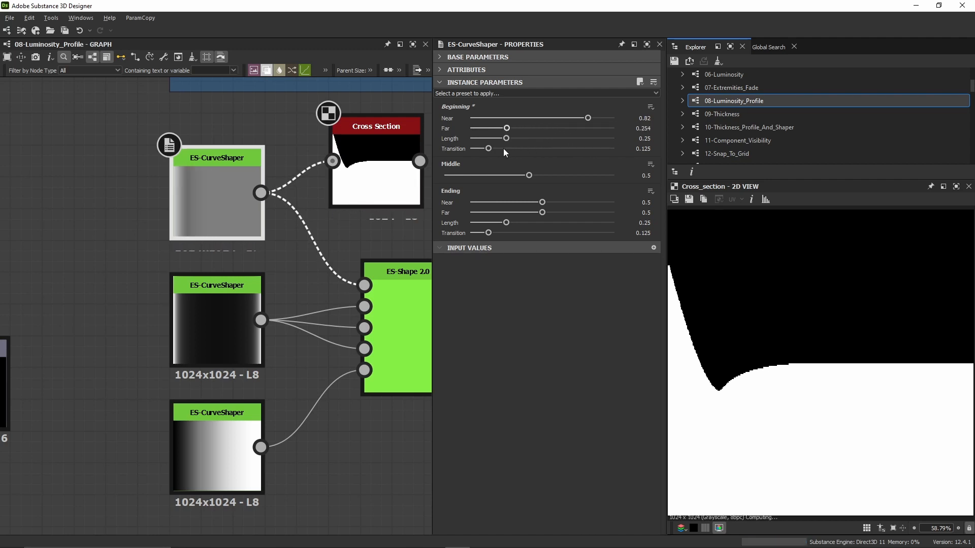
left_click_drag(506, 128, 509, 128)
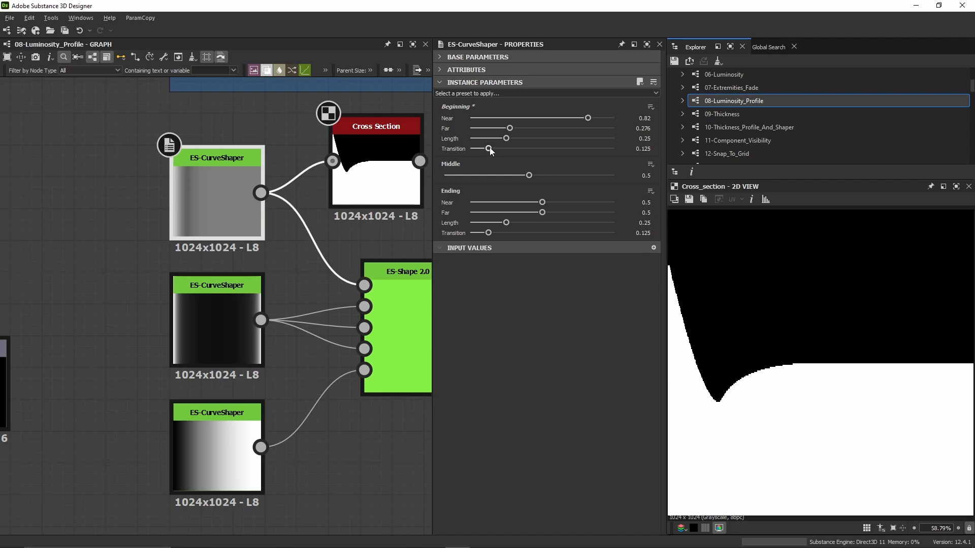
Step: Tune the Beginning Transition to about 0.258 and Length to about 0.382
left_click_drag(490, 149, 479, 150)
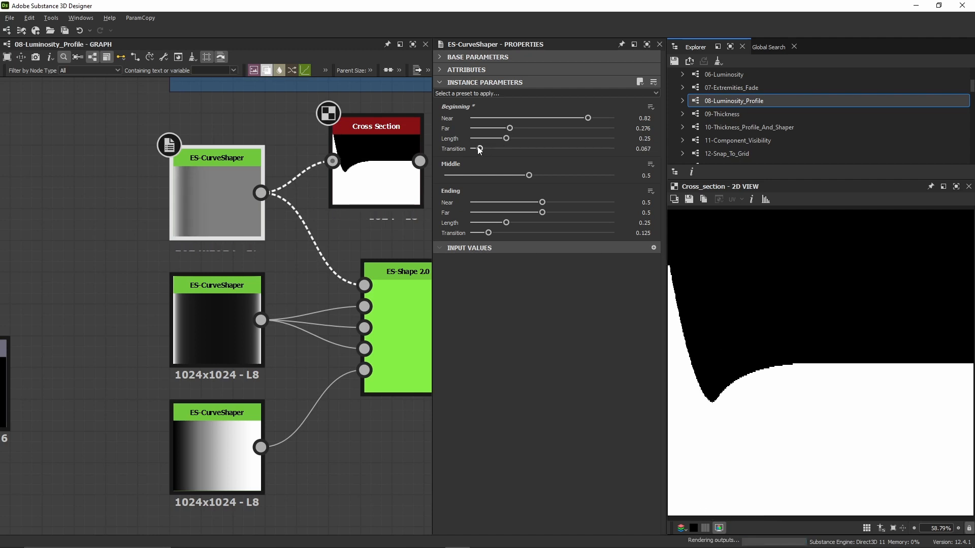
left_click_drag(478, 149, 485, 148)
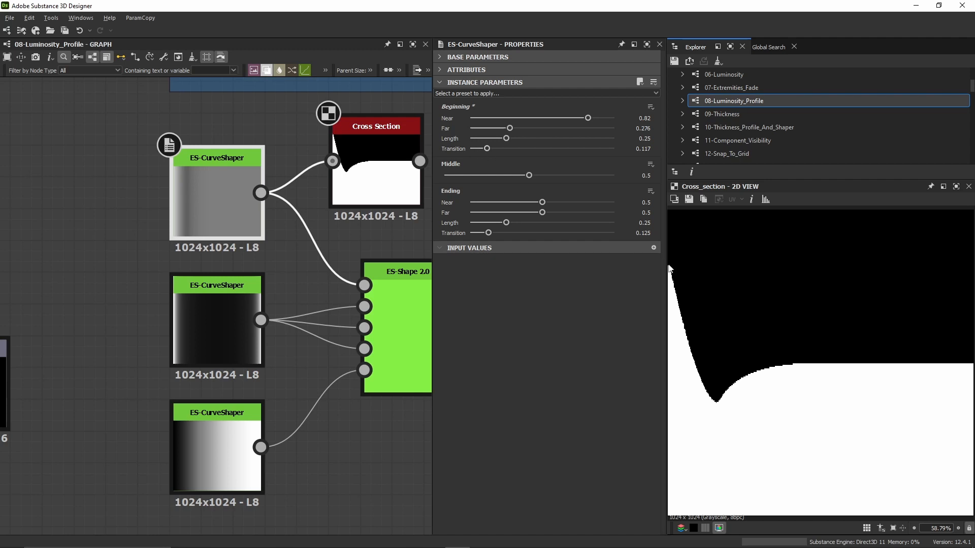
left_click_drag(480, 148, 523, 148)
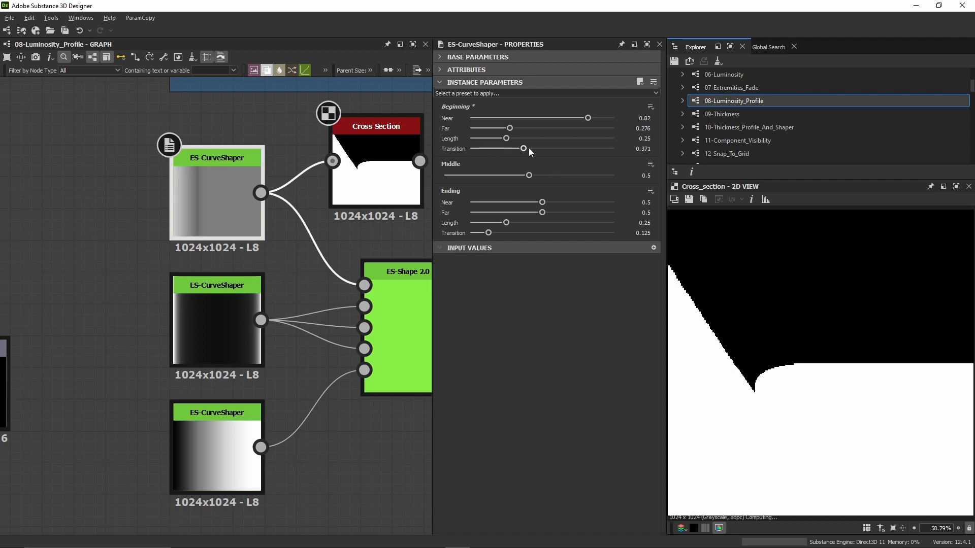
left_click_drag(506, 138, 533, 138)
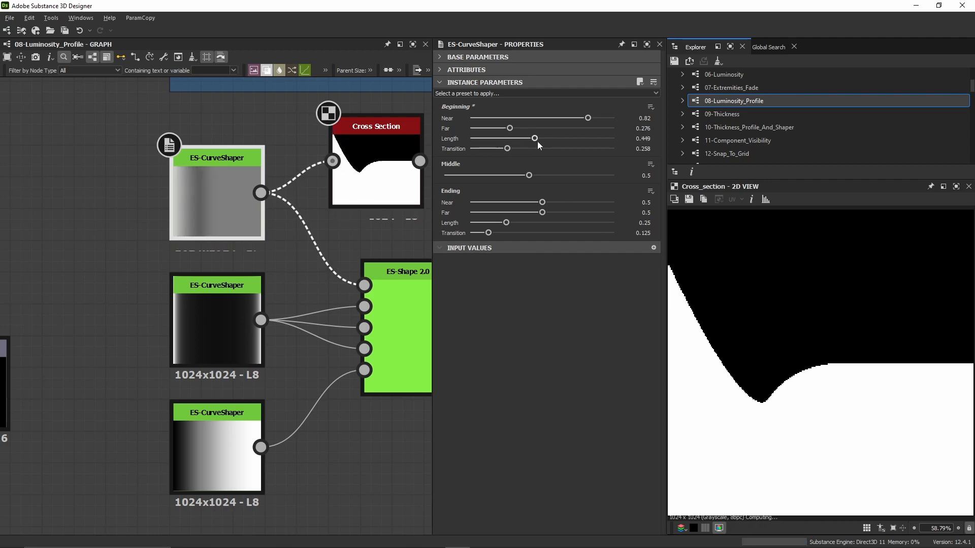
left_click_drag(533, 138, 524, 138)
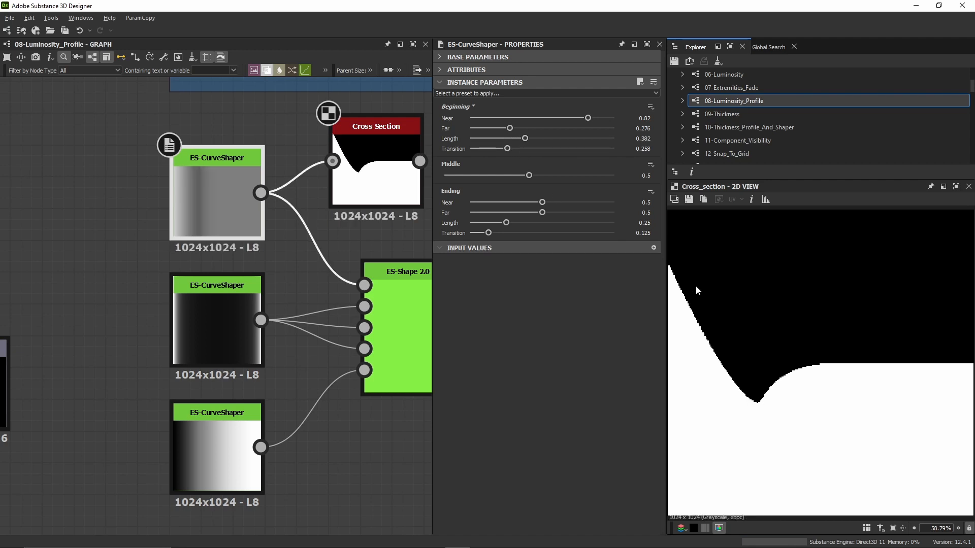
mouse_move(666, 262)
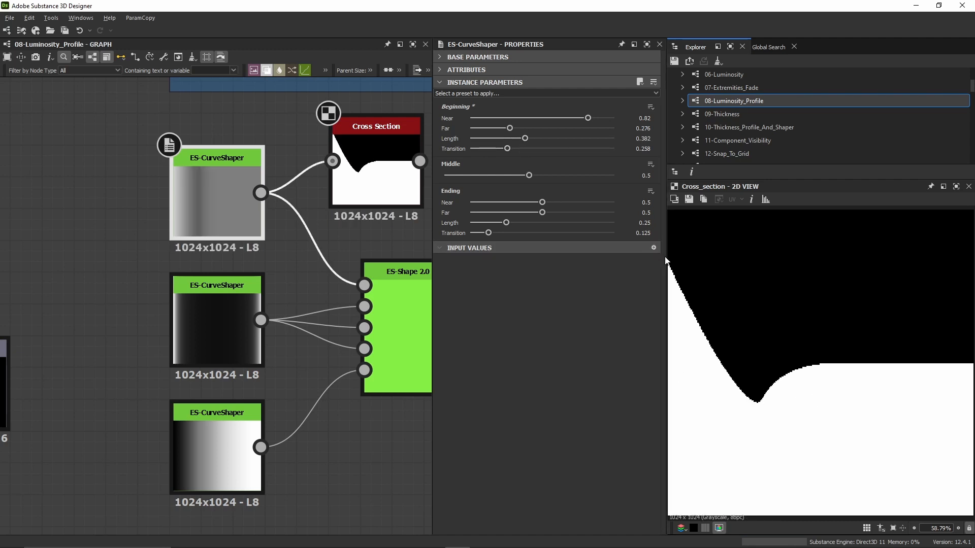
mouse_move(823, 364)
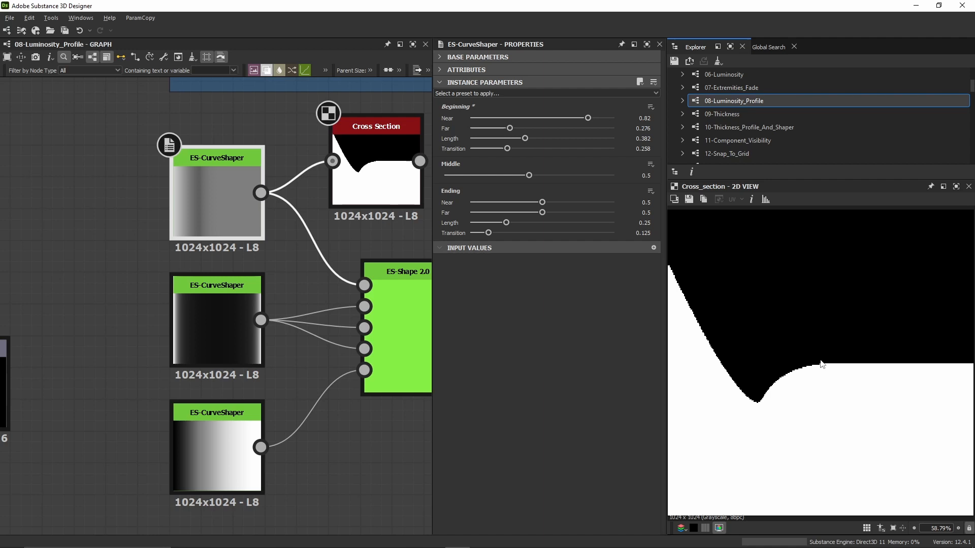
Step: Raise Middle to about 0.611, then settle Beginning Length at 0.36 and Transition at 0.148
left_click_drag(528, 175, 548, 175)
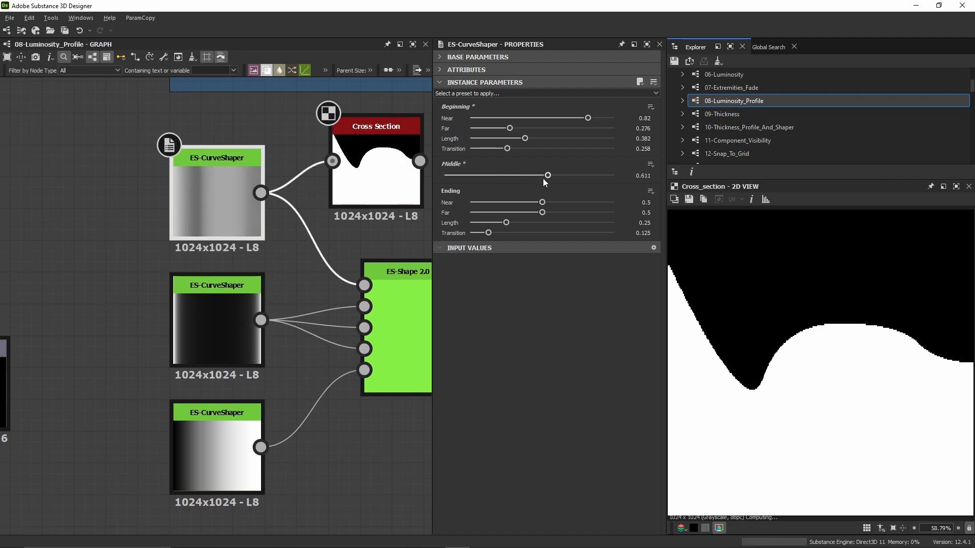
left_click_drag(546, 175, 547, 175)
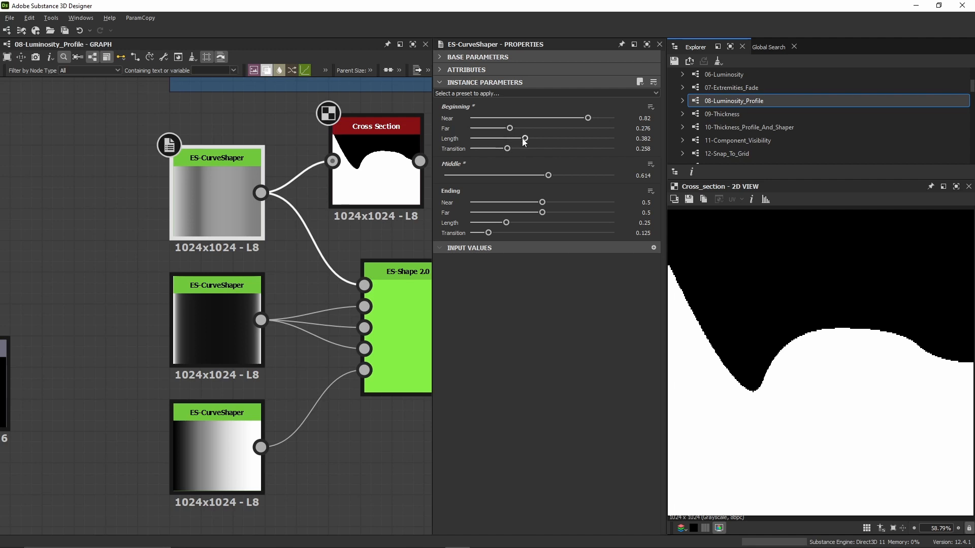
left_click_drag(524, 138, 562, 138)
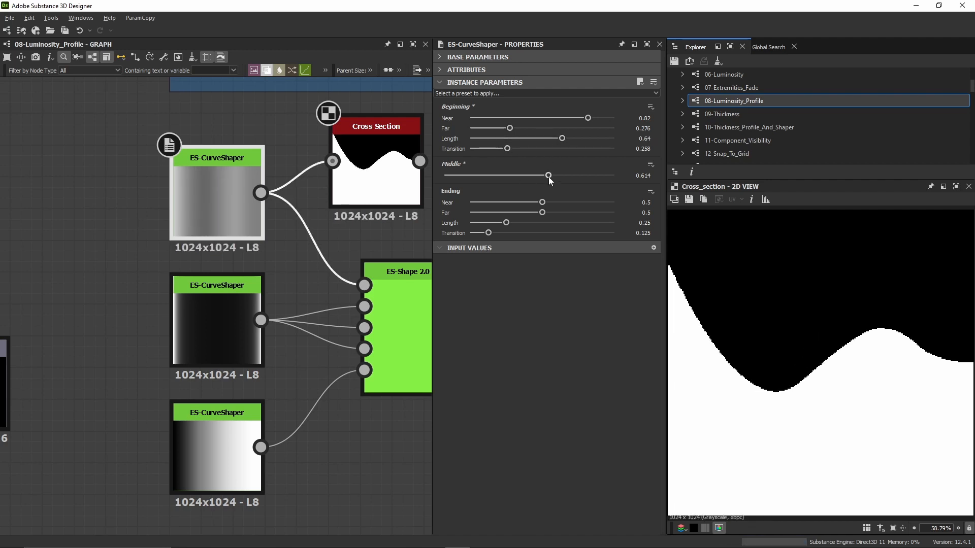
left_click_drag(547, 174, 559, 174)
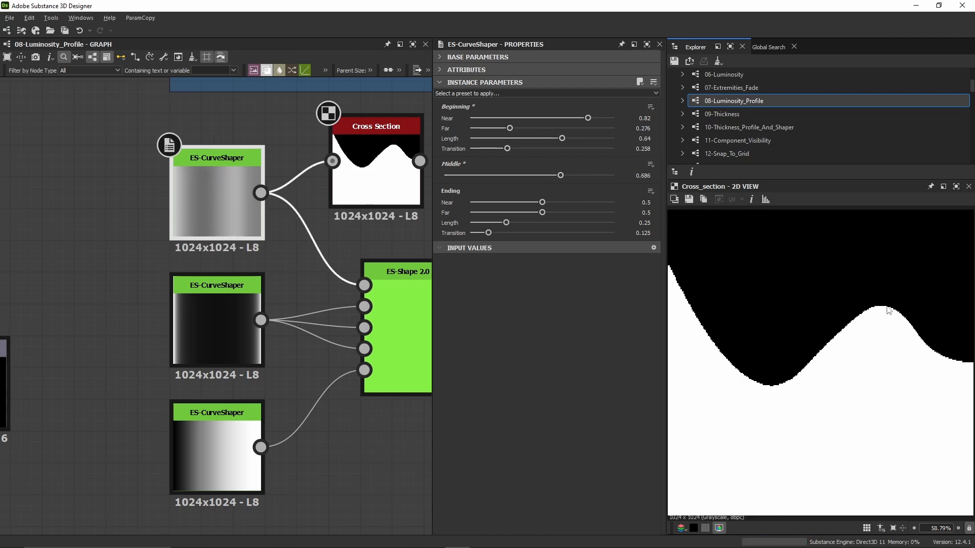
left_click_drag(559, 175, 544, 175)
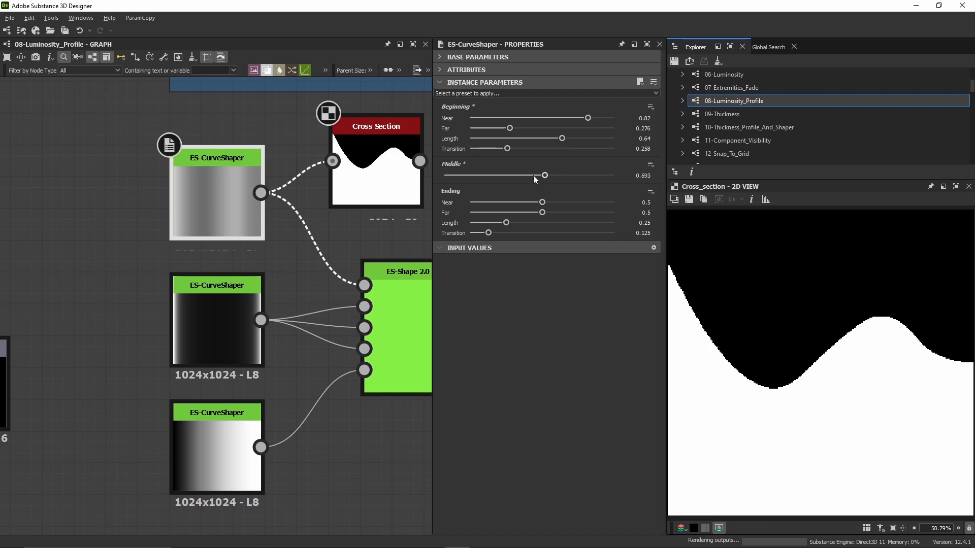
left_click_drag(561, 138, 521, 138)
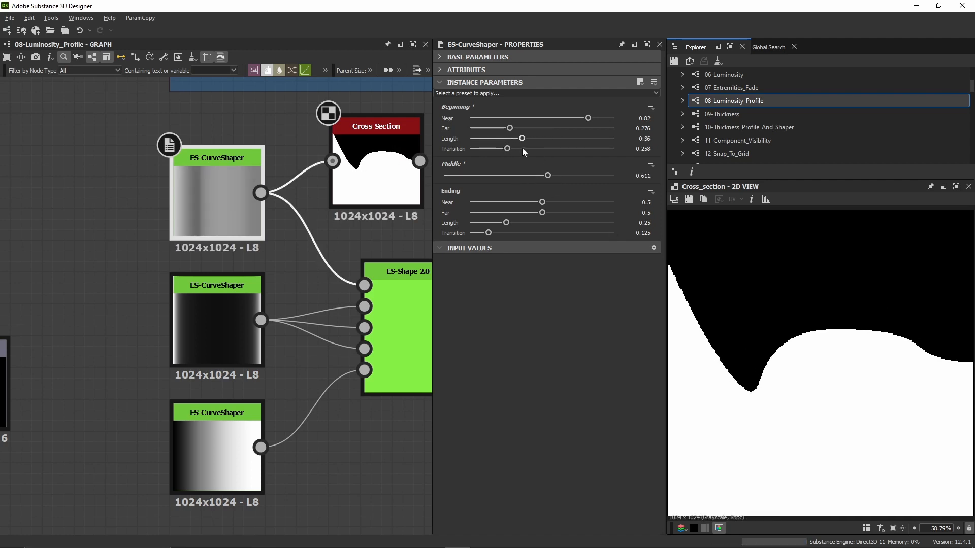
left_click_drag(506, 148, 481, 148)
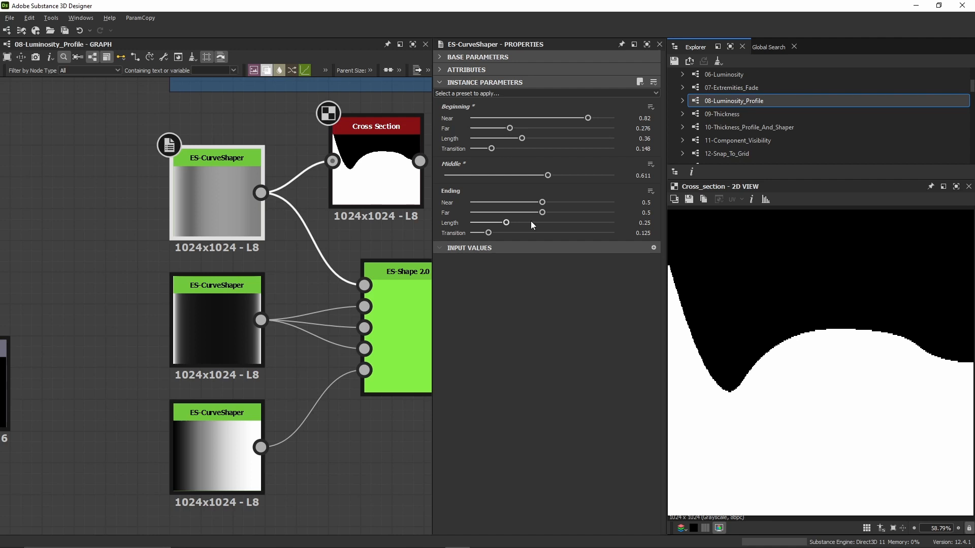
mouse_move(559, 192)
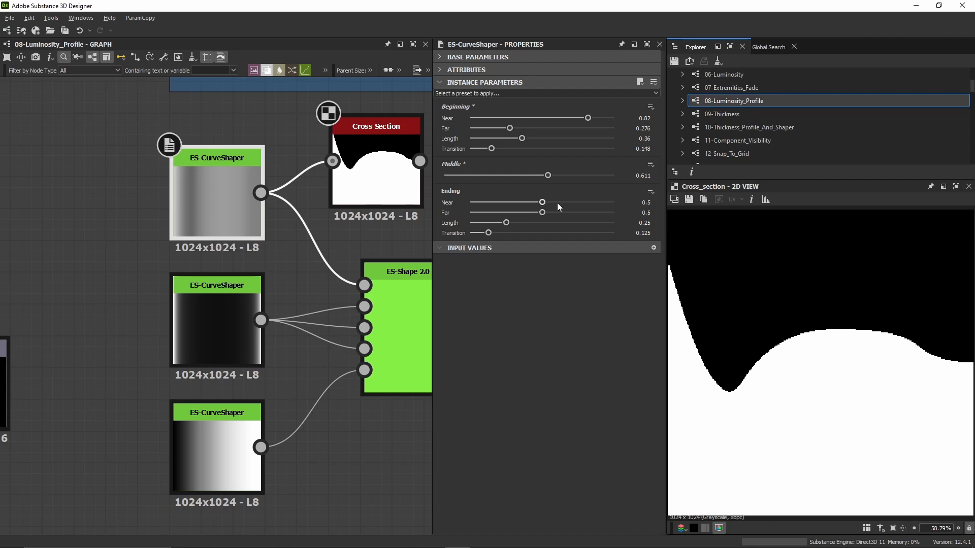
Step: Raise Ending Near to 0.873 and Far to 0.866, with Transition about 0.382 and Length nudged up
left_click_drag(542, 202, 596, 202)
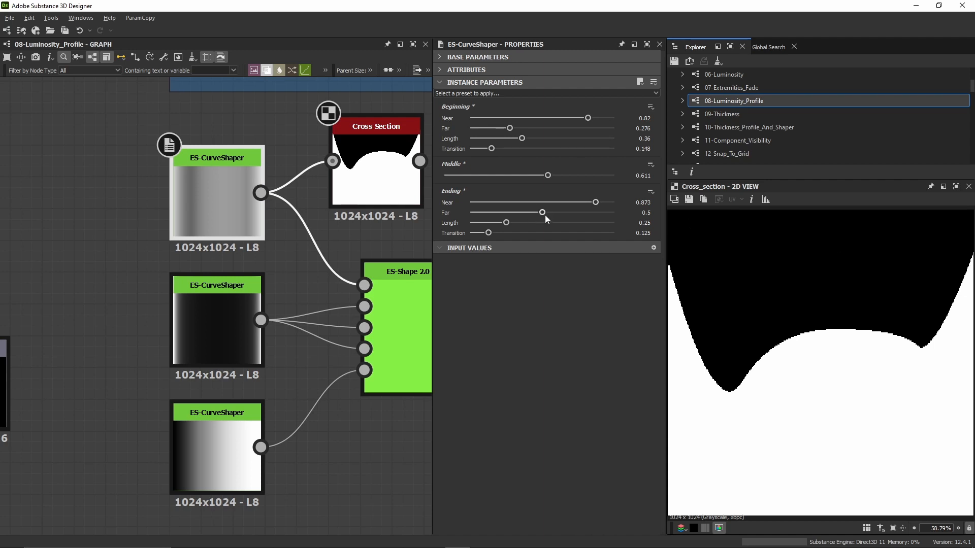
left_click_drag(541, 212, 594, 212)
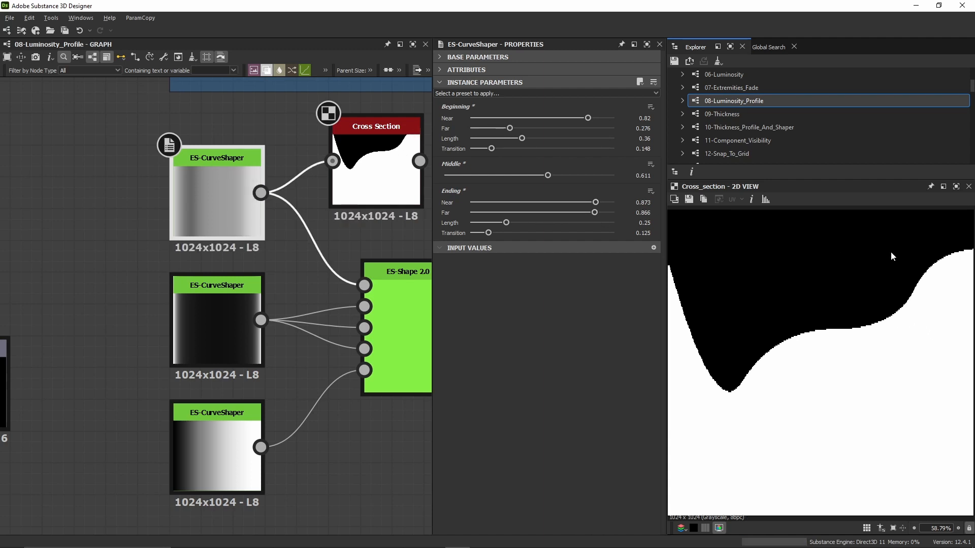
mouse_move(482, 232)
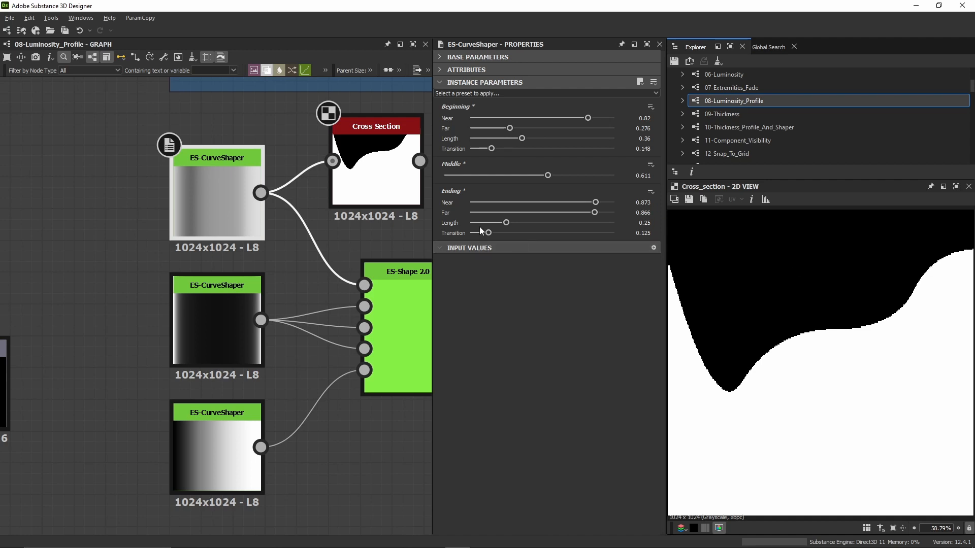
left_click_drag(486, 233, 478, 233)
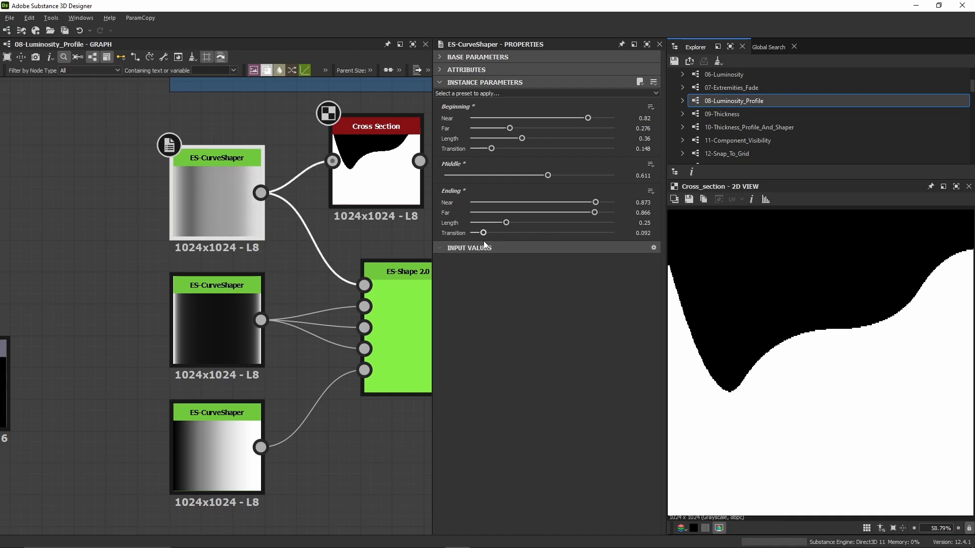
left_click_drag(479, 232, 528, 232)
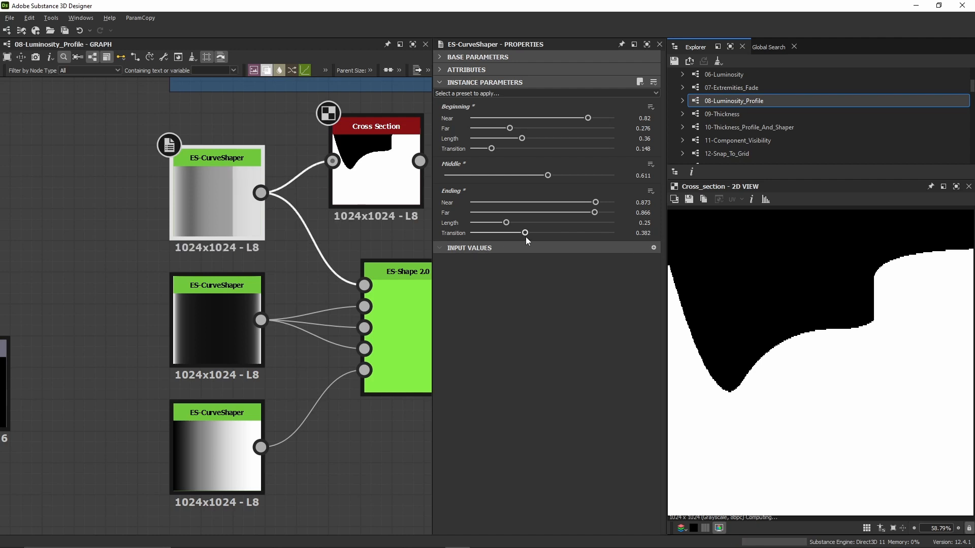
left_click_drag(507, 223, 519, 223)
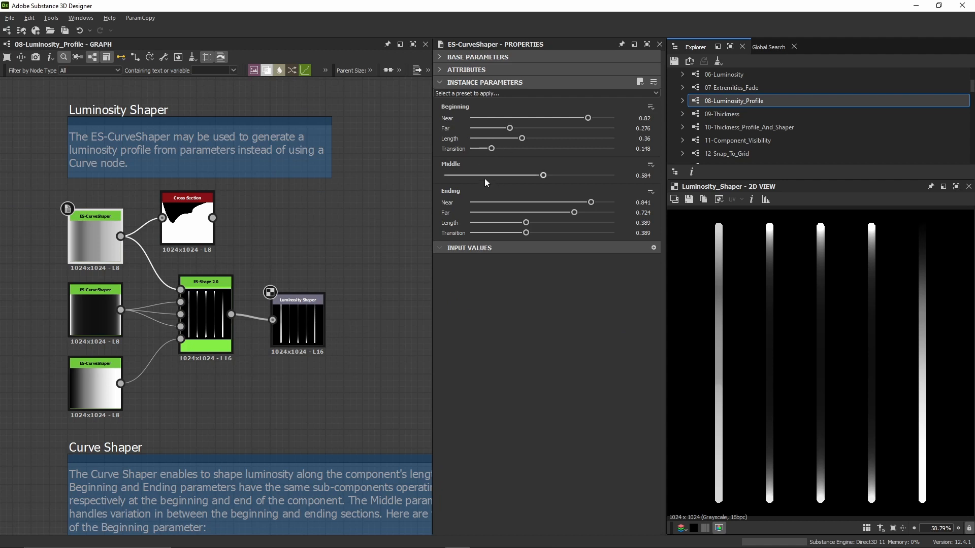
mouse_move(359, 224)
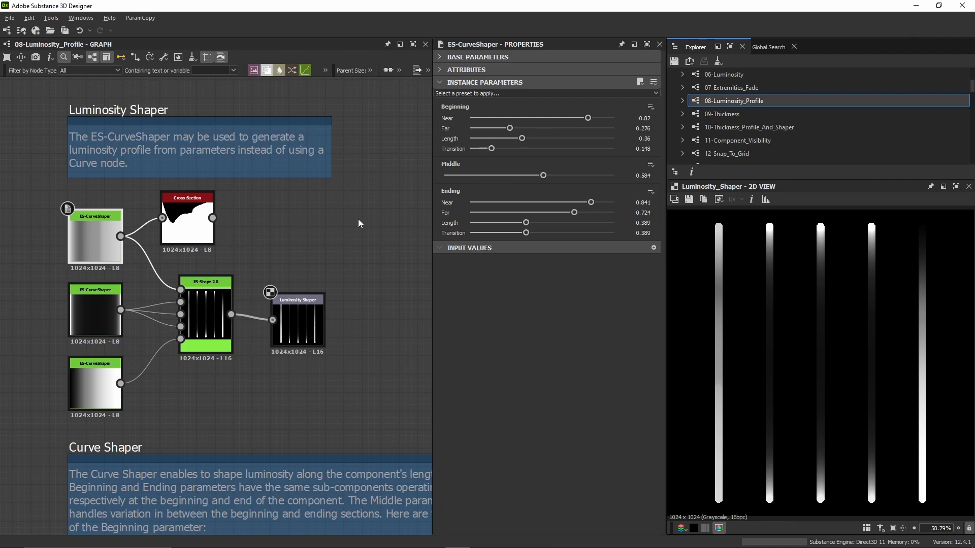
mouse_move(350, 222)
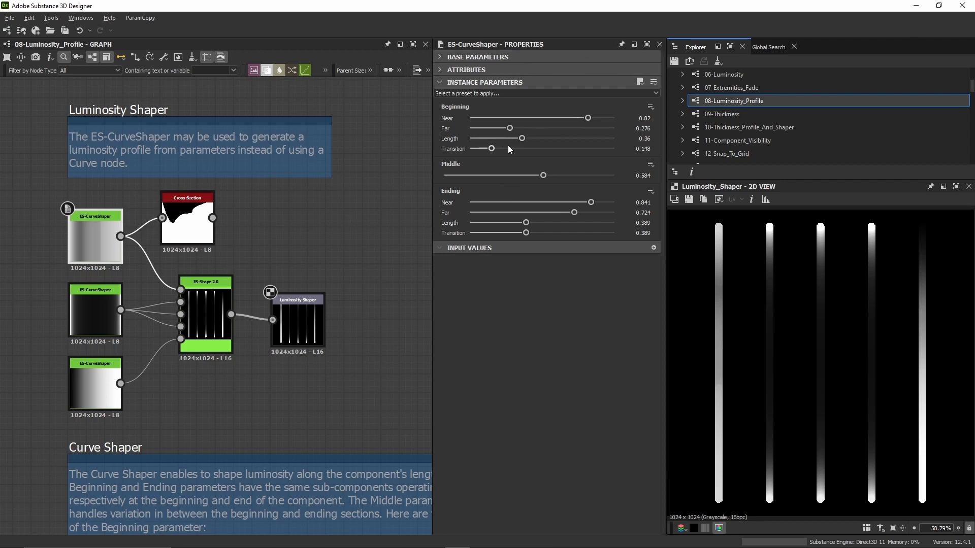
mouse_move(544, 154)
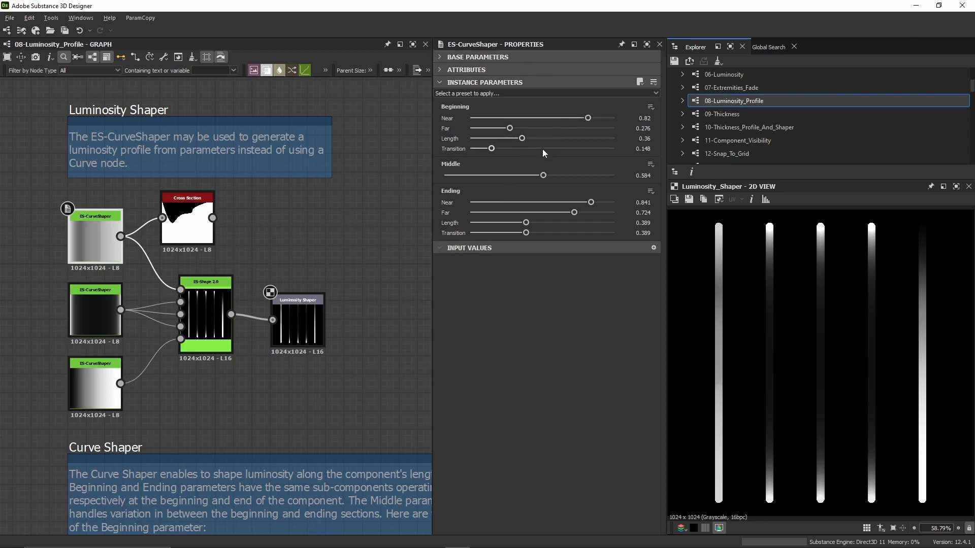
mouse_move(543, 148)
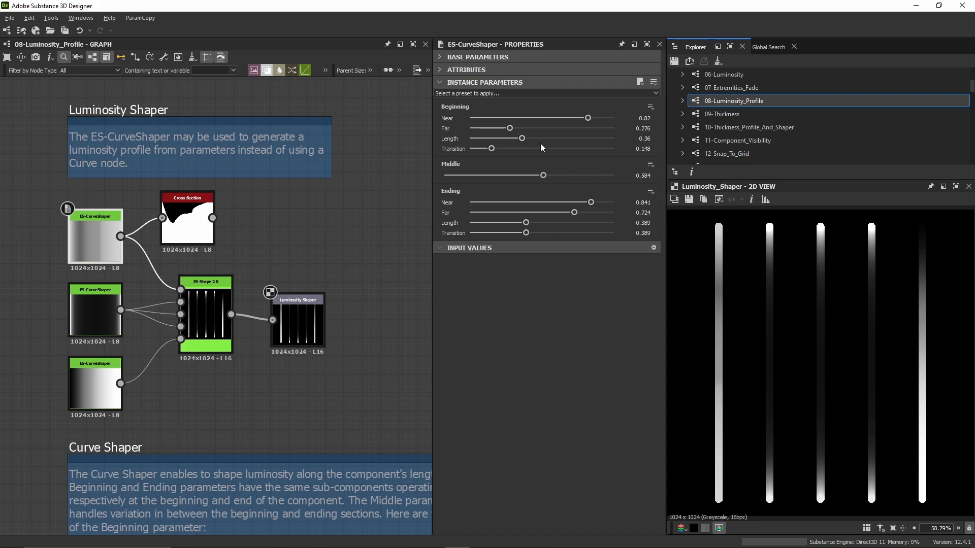